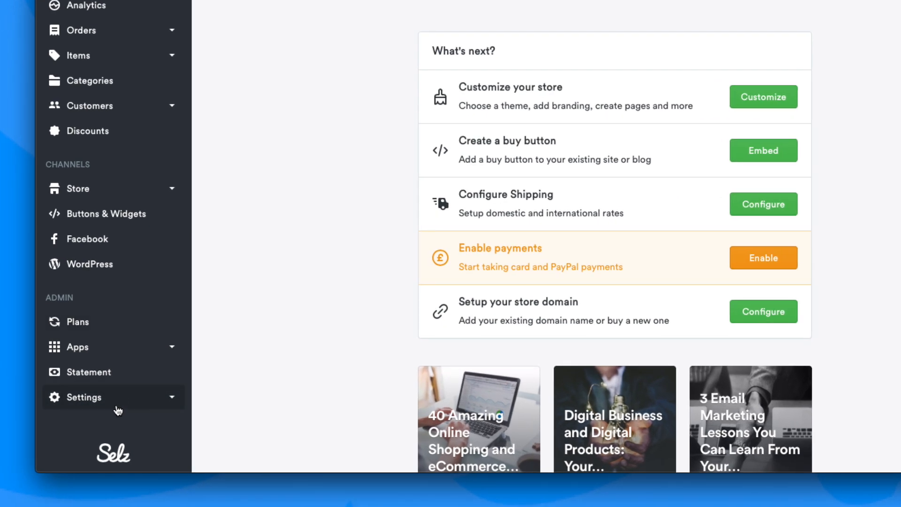
# - Show the Checkout payment settings with Selz Pay and PayPal disabled at 2% fees
pyautogui.click(84, 396)
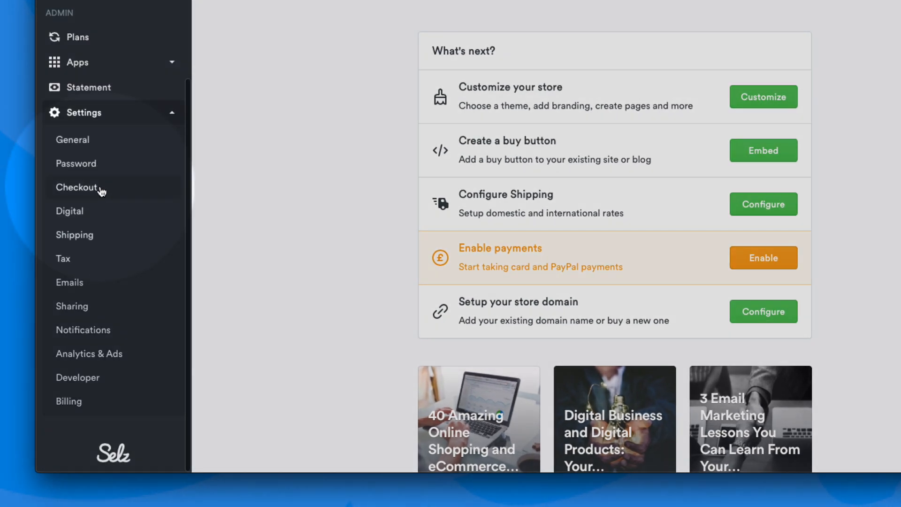
pyautogui.click(78, 188)
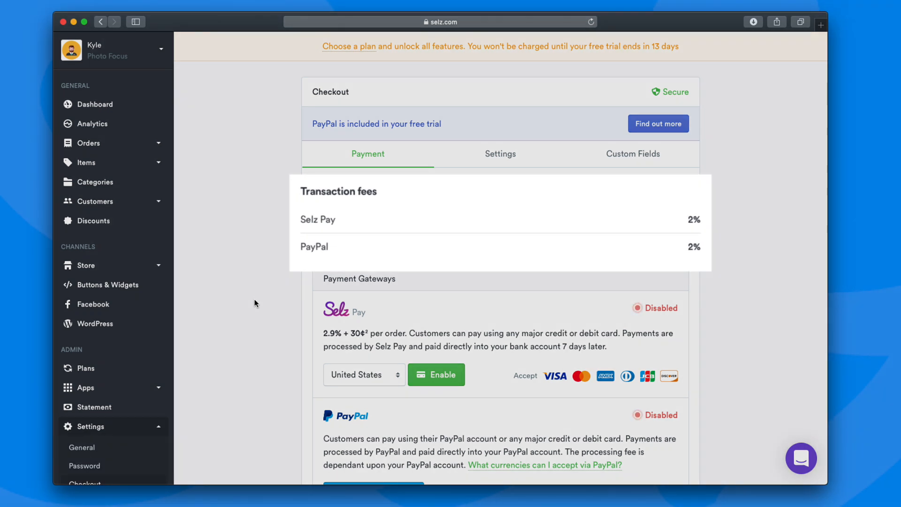
pyautogui.moveTo(260, 295)
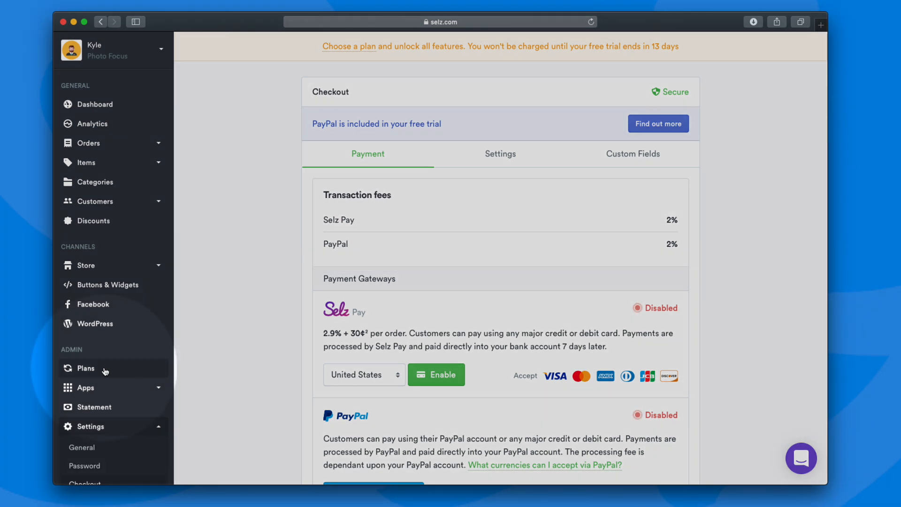
# - Review the Plans page comparing Lite, Standard and Pro at 2%, 1% and 0% fees
pyautogui.click(86, 367)
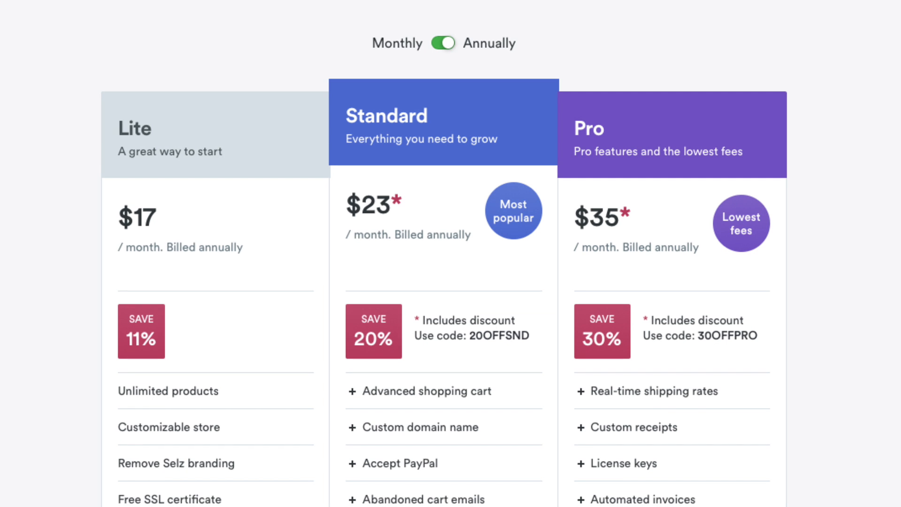
pyautogui.scroll(-3)
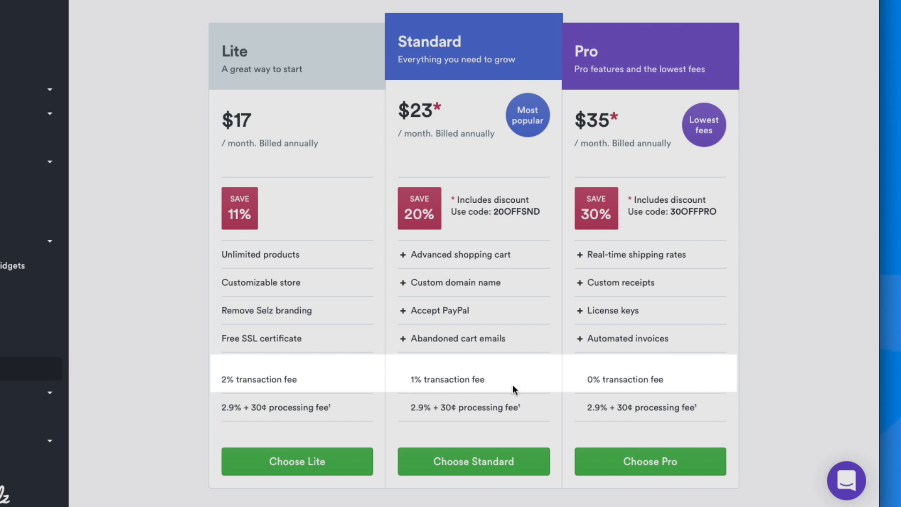
pyautogui.moveTo(669, 389)
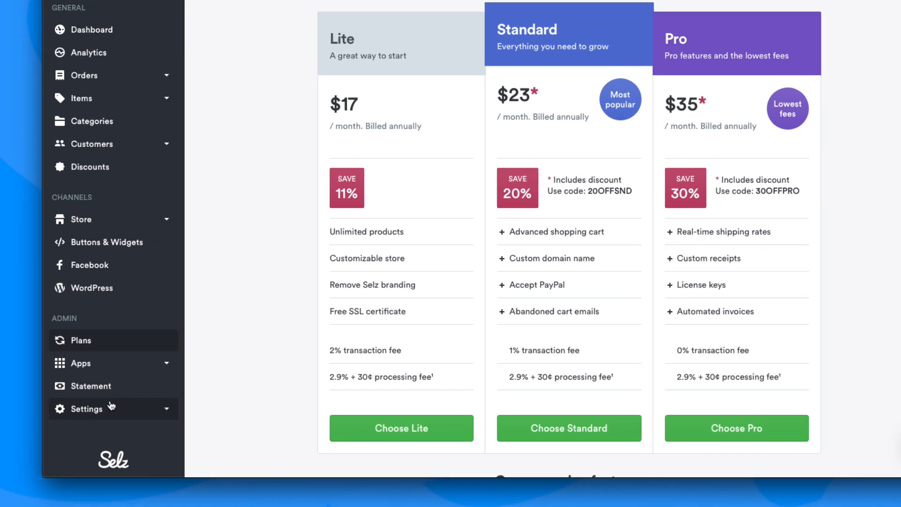
pyautogui.click(87, 409)
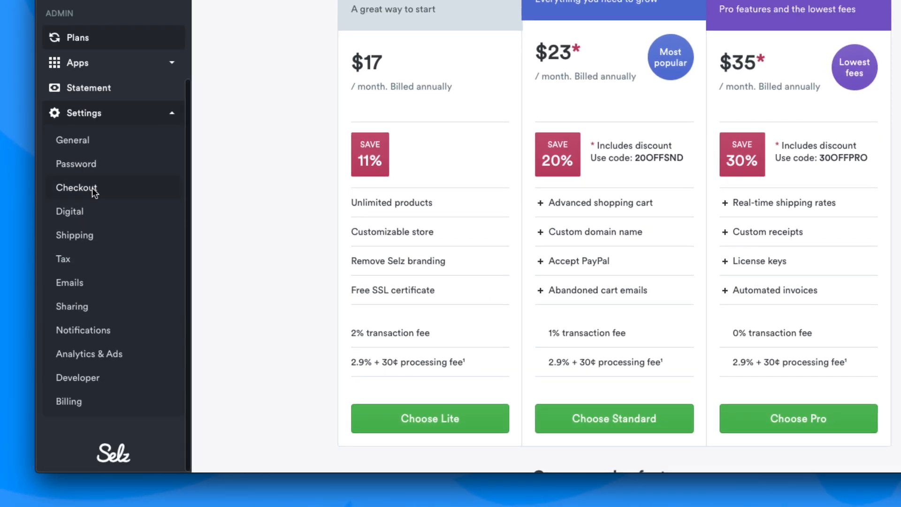
# - Begin enabling Selz Pay from Checkout with United States kept as the country
pyautogui.click(76, 187)
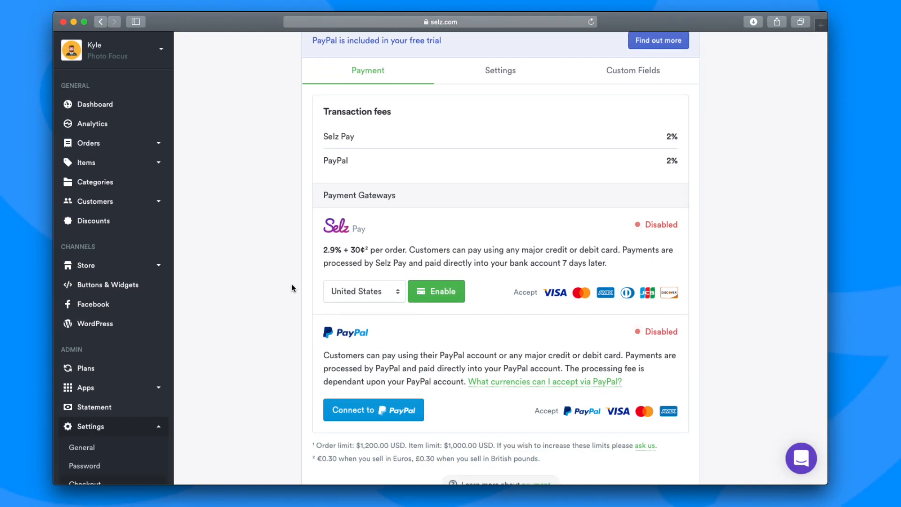
pyautogui.click(363, 291)
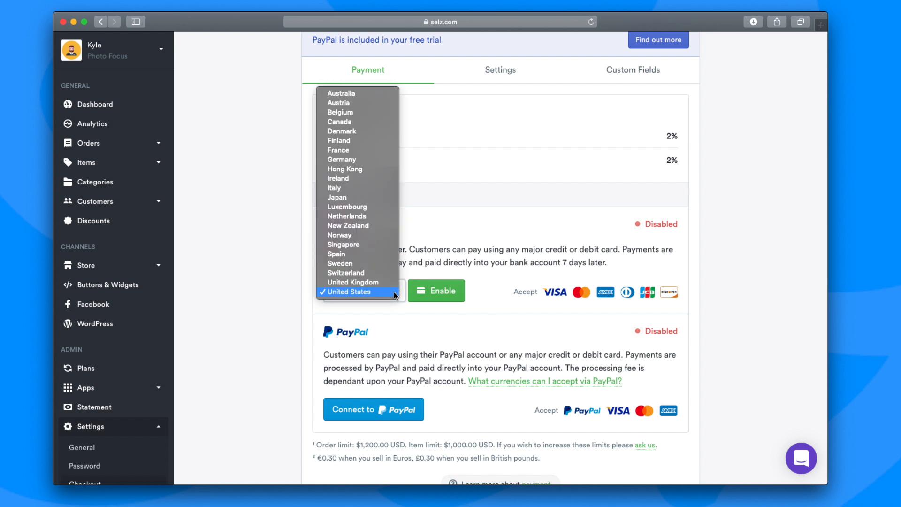
pyautogui.click(348, 292)
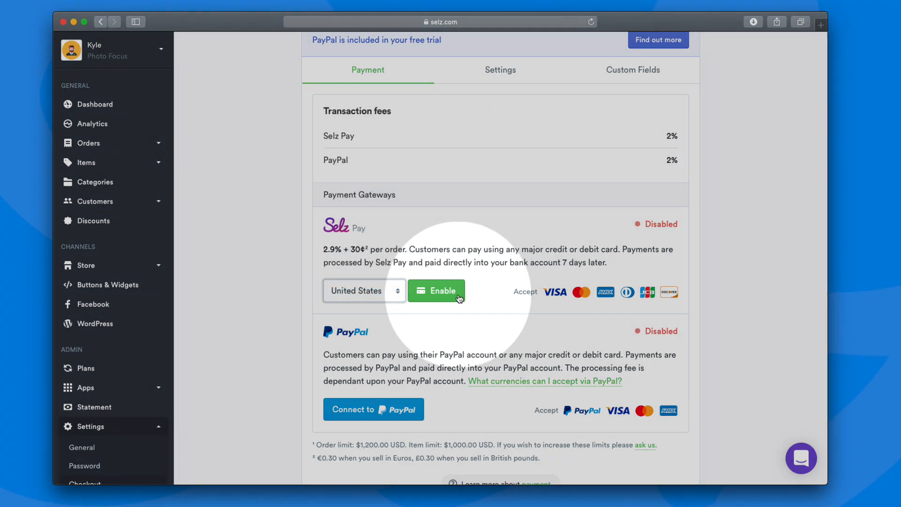
pyautogui.click(436, 291)
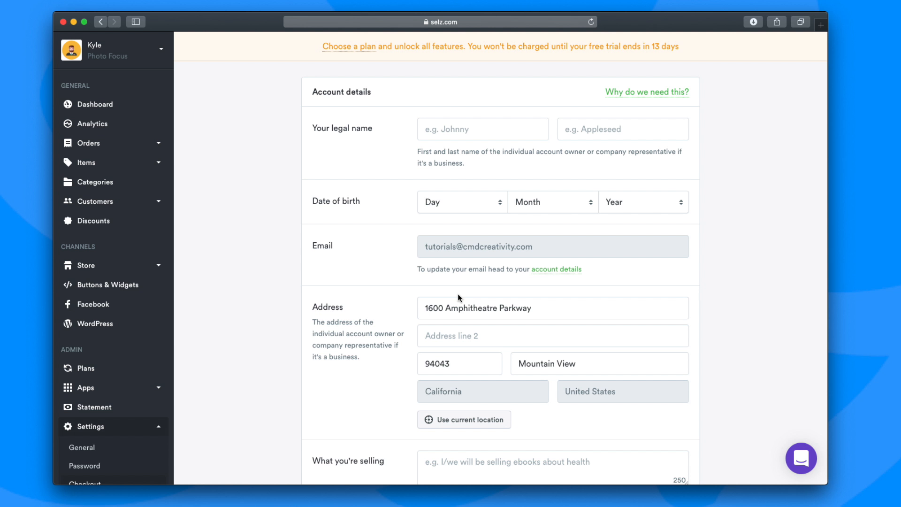
# - Continue past the Selz Pay account details form back to Checkout payment settings
pyautogui.scroll(-3)
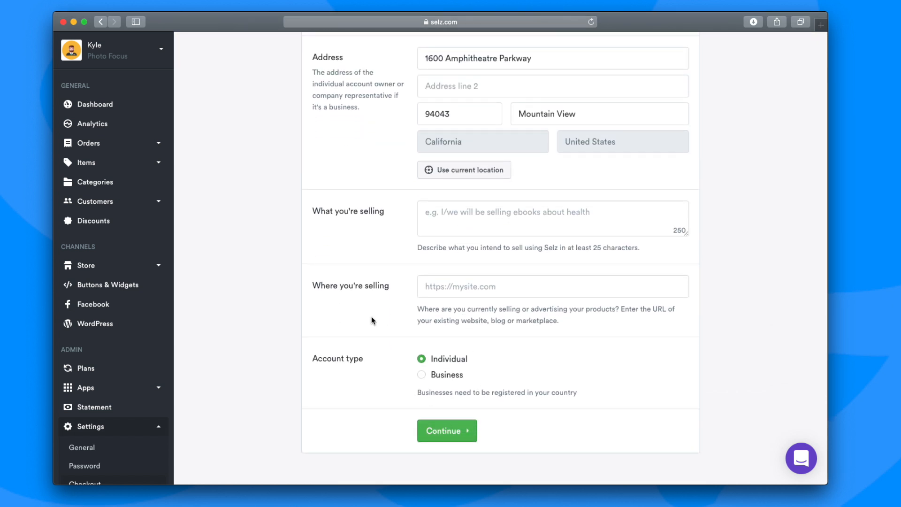
pyautogui.click(447, 430)
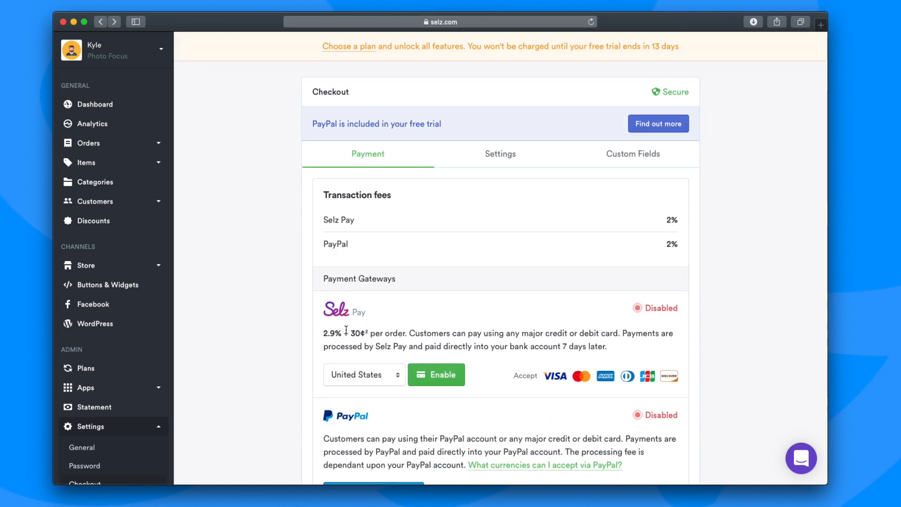
pyautogui.moveTo(272, 248)
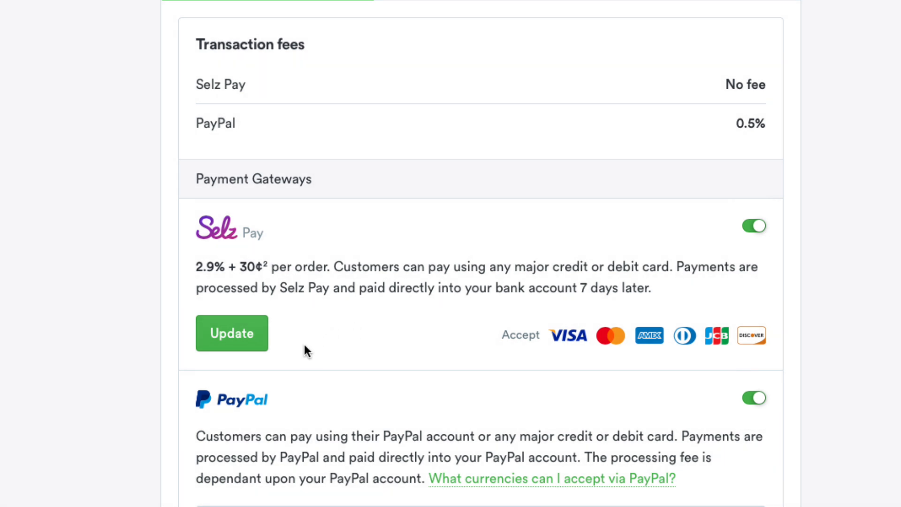
pyautogui.moveTo(317, 328)
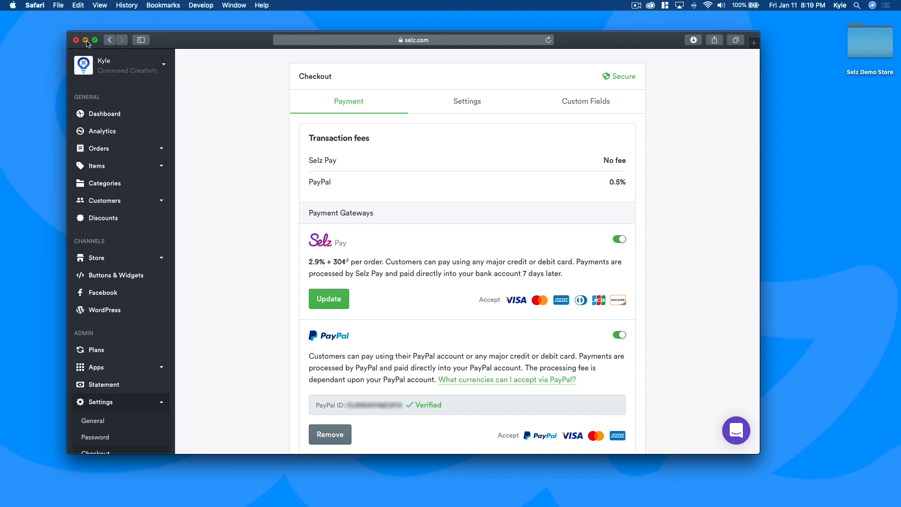
# - Close the browser window after PayPal shows as Verified, leaving the desktop
pyautogui.click(75, 41)
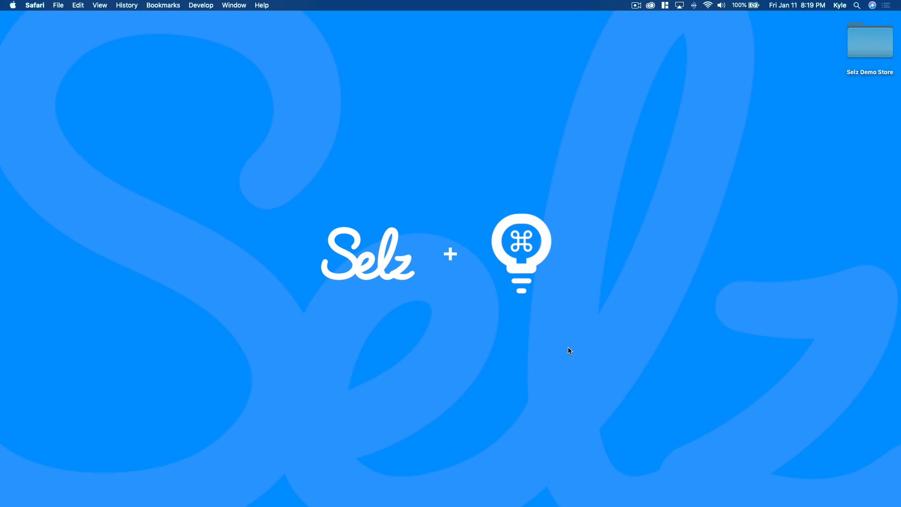